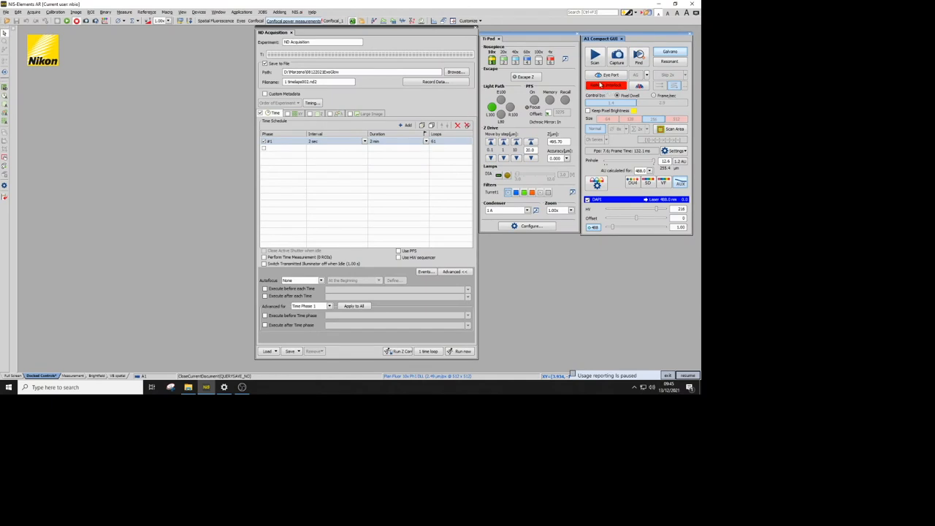
# Load the four-channel optical configuration with 405, 488, 561 and 640 nm lasers
pyautogui.click(605, 85)
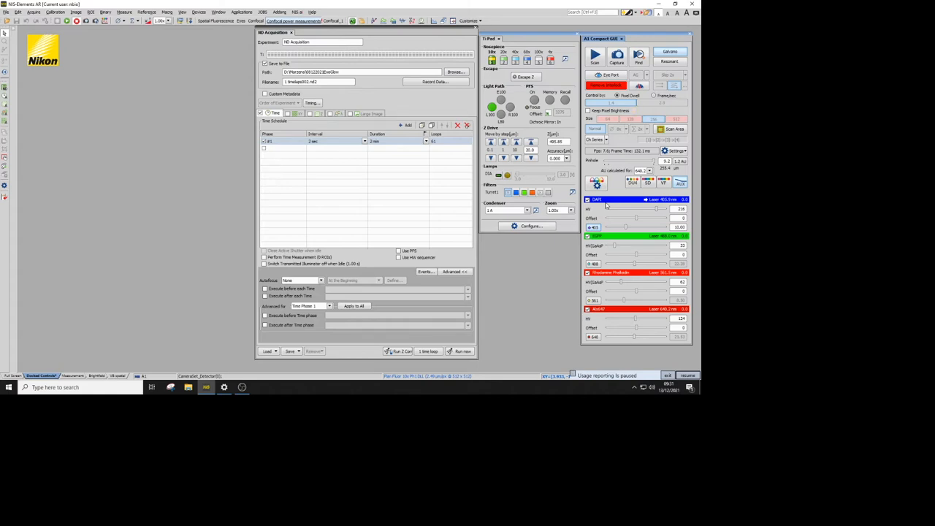
# Run the MeasureA1LaserPowerDlg.mac macro through Run Macro from File
pyautogui.click(173, 11)
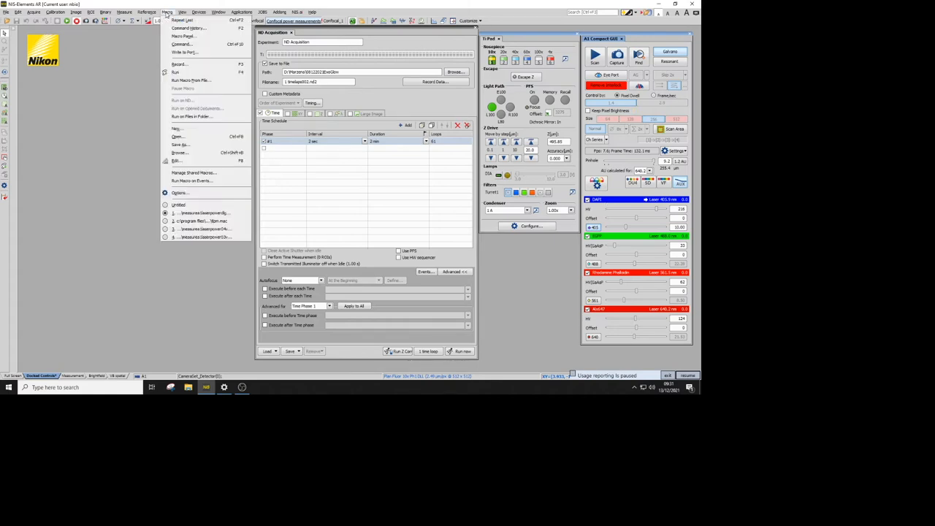
pyautogui.moveTo(191, 80)
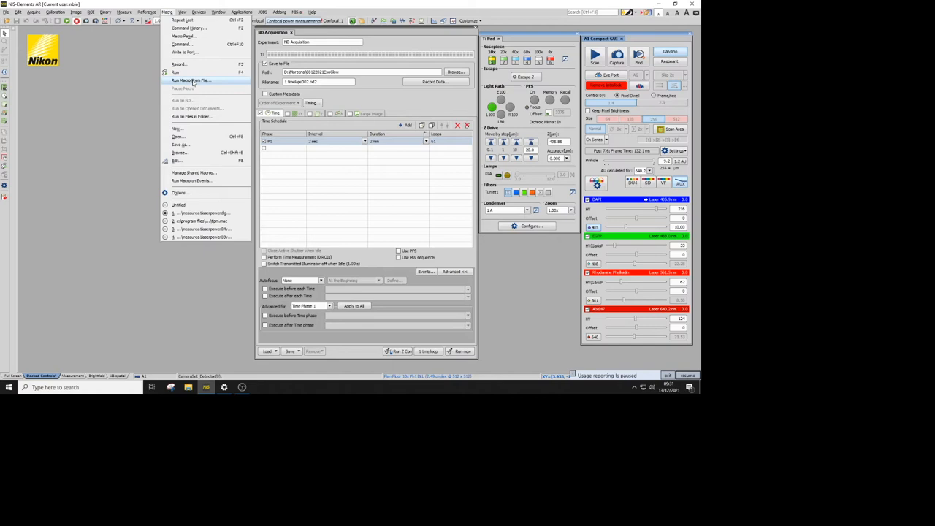
pyautogui.click(193, 73)
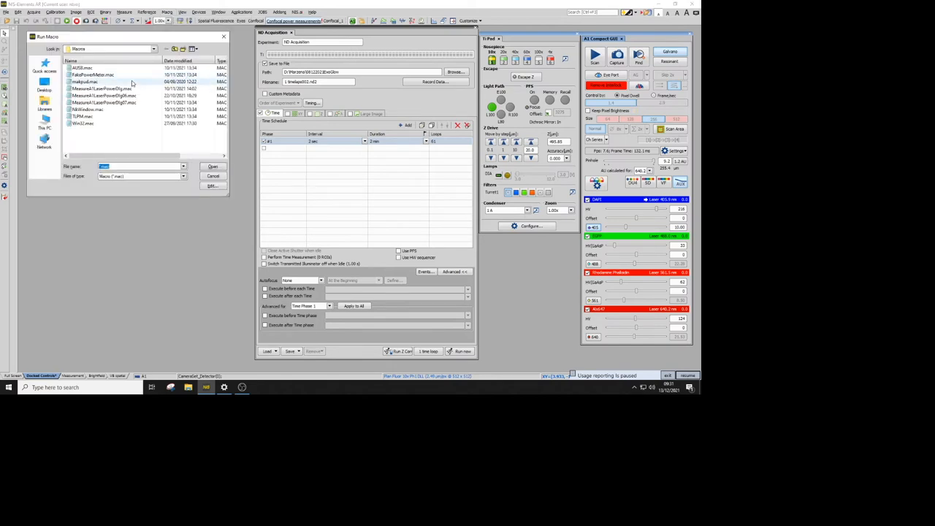
pyautogui.moveTo(109, 96)
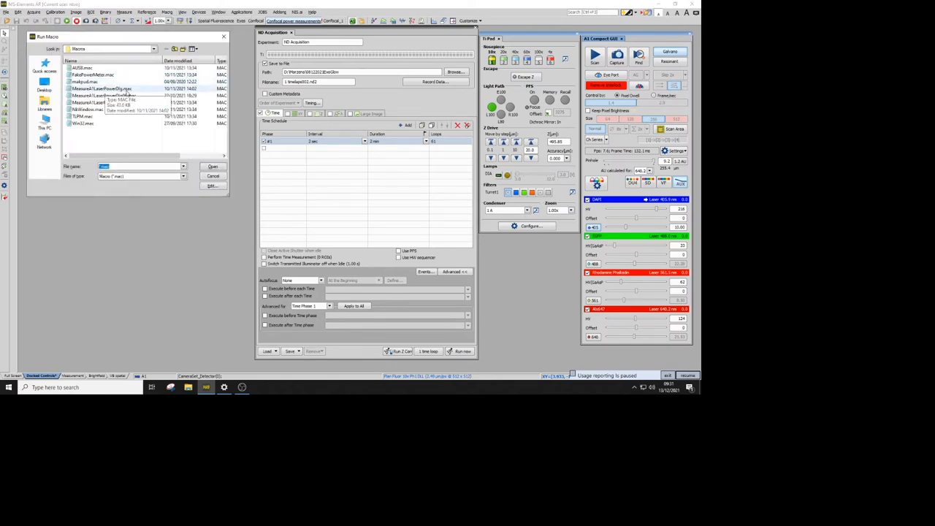
pyautogui.click(97, 87)
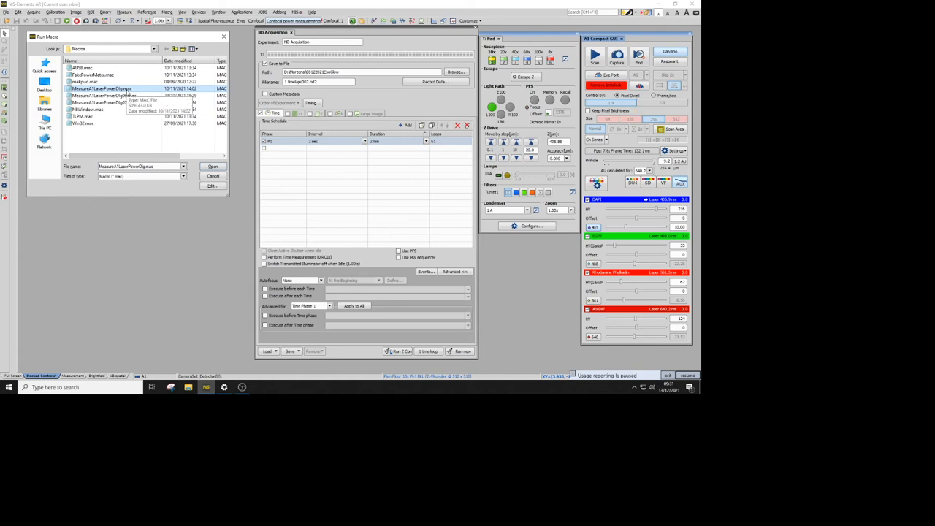
pyautogui.click(212, 165)
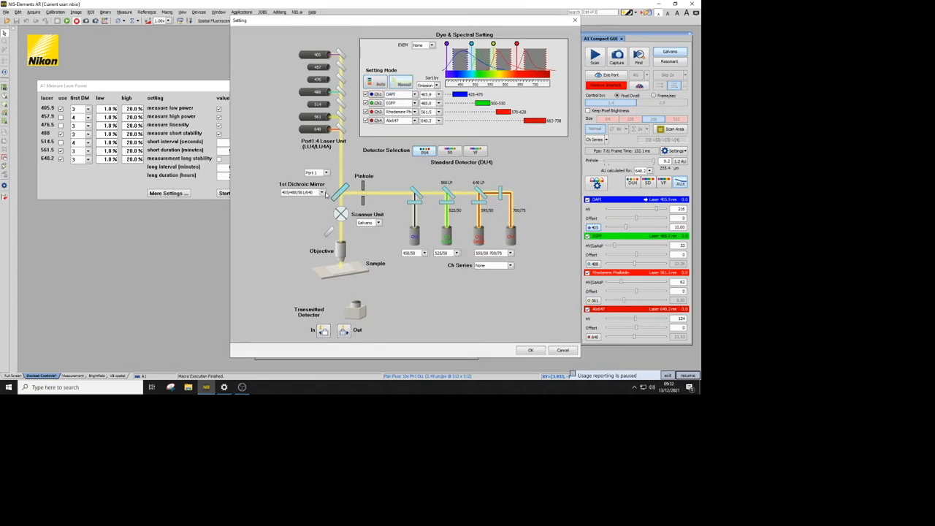
# Check the 1st Dichroic Mirror and confirm the light path Setting dialog
pyautogui.click(328, 192)
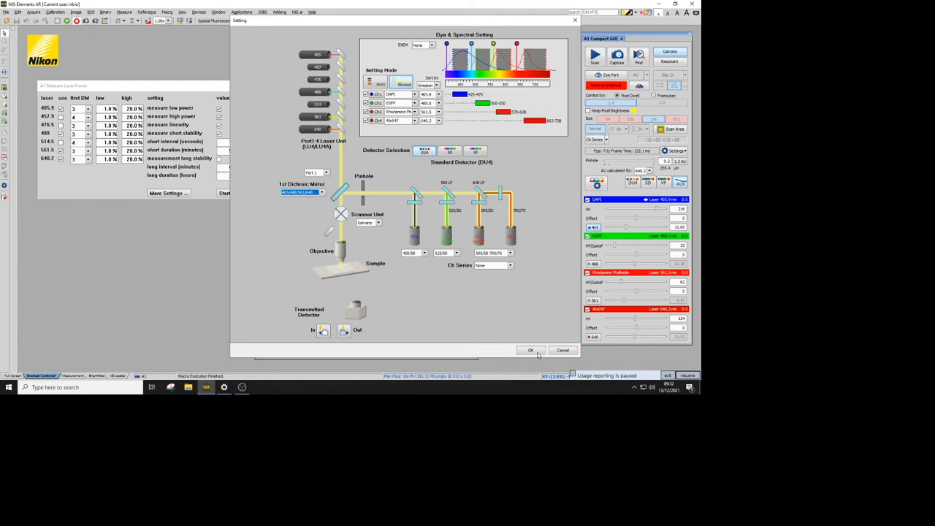
pyautogui.click(528, 349)
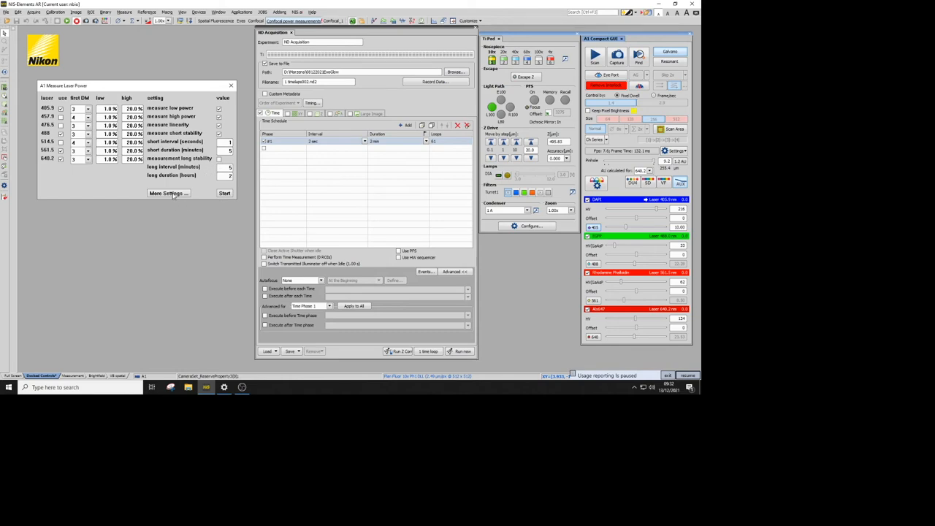
pyautogui.click(168, 193)
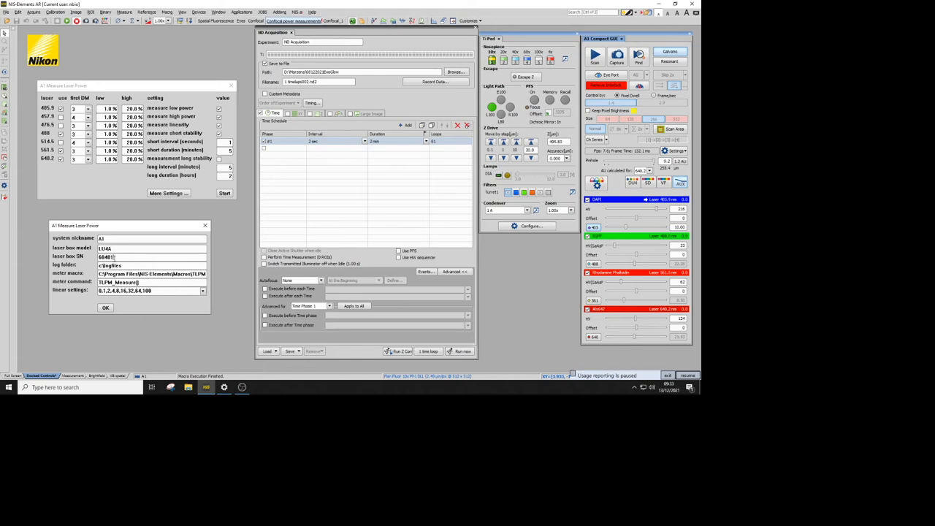
pyautogui.click(105, 307)
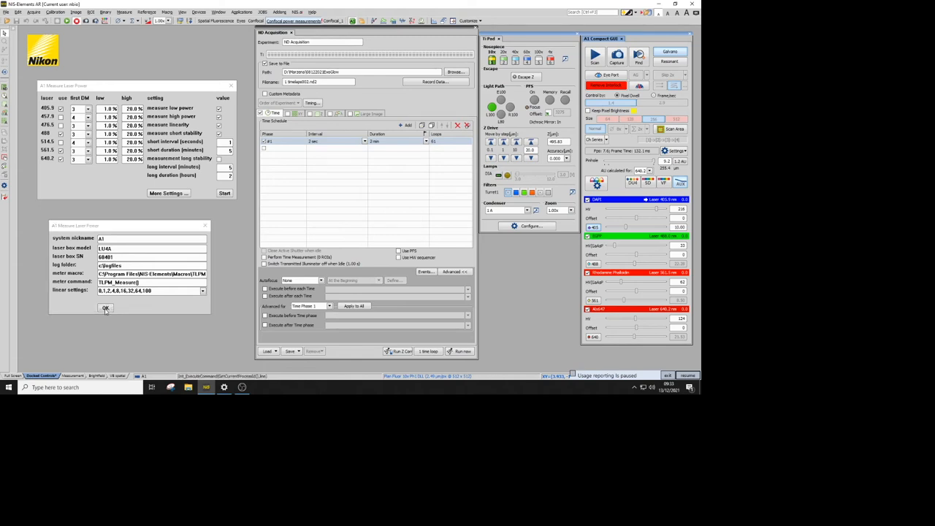
pyautogui.click(105, 308)
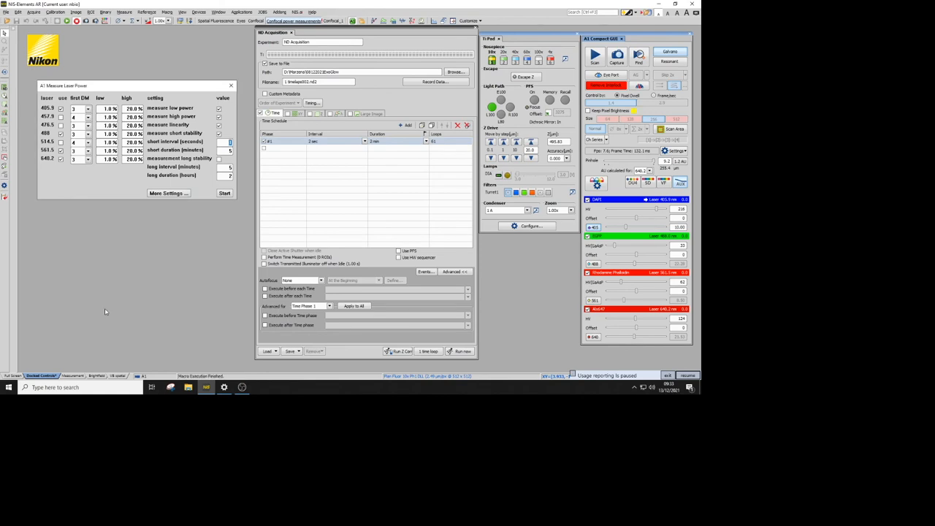
# Start measuring the selected lasers, then show This PC in File Explorer
pyautogui.click(224, 193)
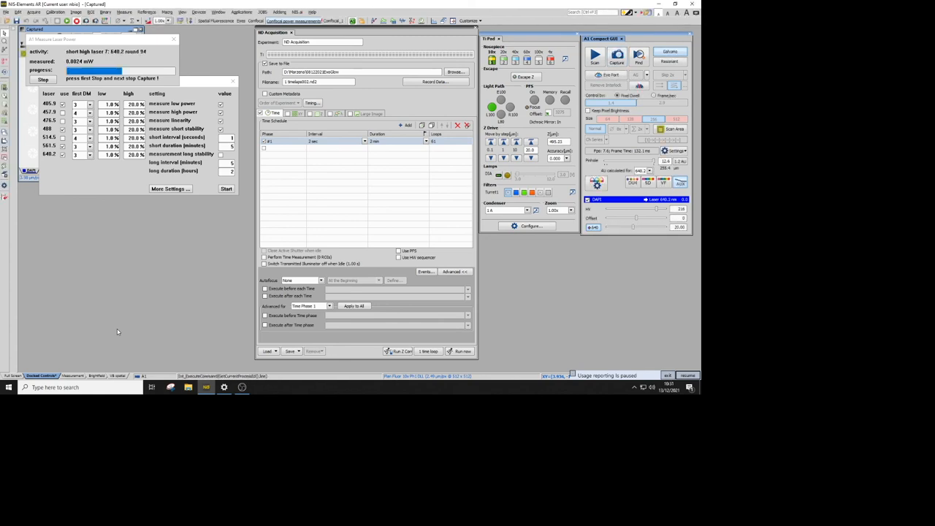
pyautogui.click(39, 79)
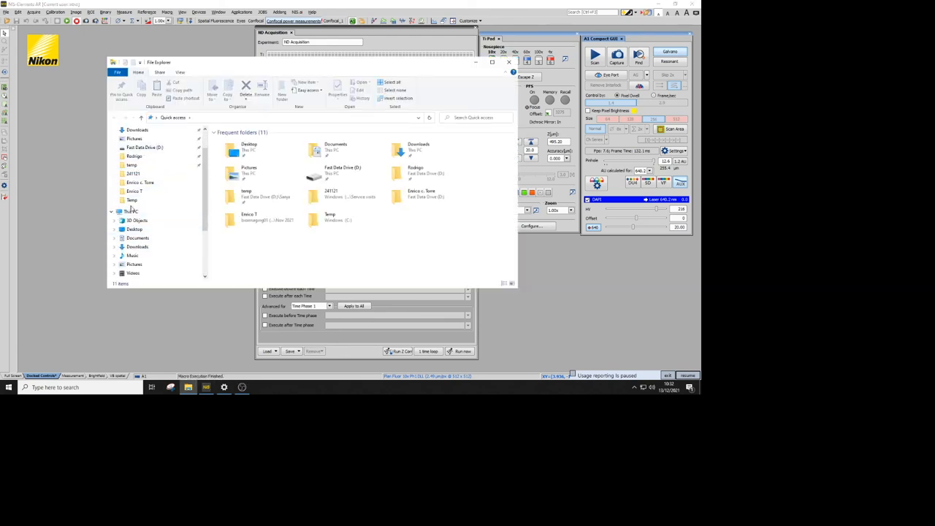
pyautogui.click(131, 211)
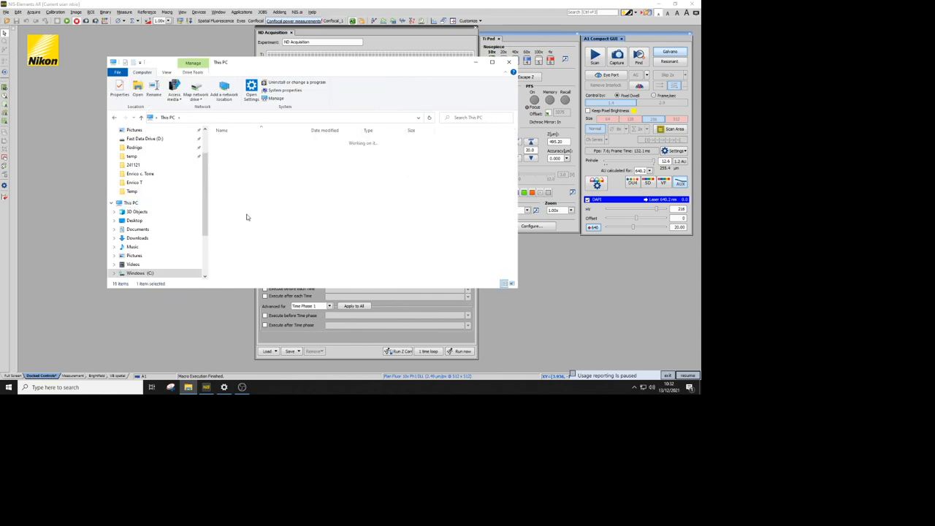